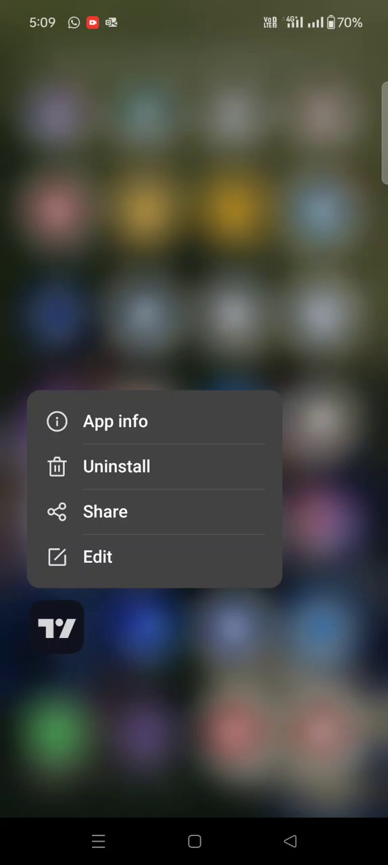
- Open the App info page for TradingView from the launcher
{"action": "left_click", "coordinate": [115, 422]}
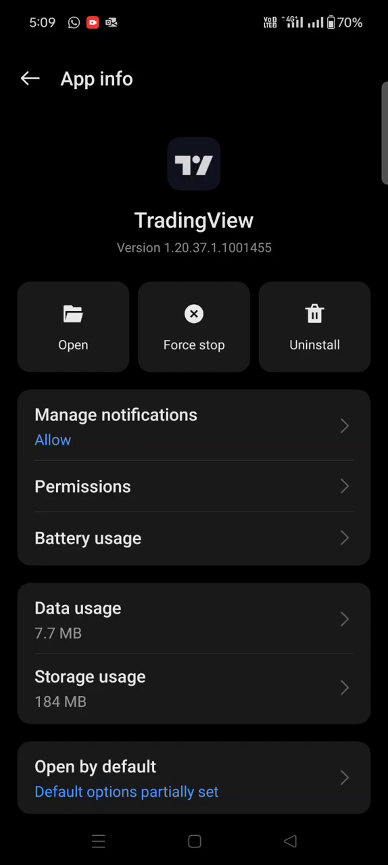
- Open Manage notifications and reach the TradingView Push Notifications category
{"action": "left_click", "coordinate": [195, 425]}
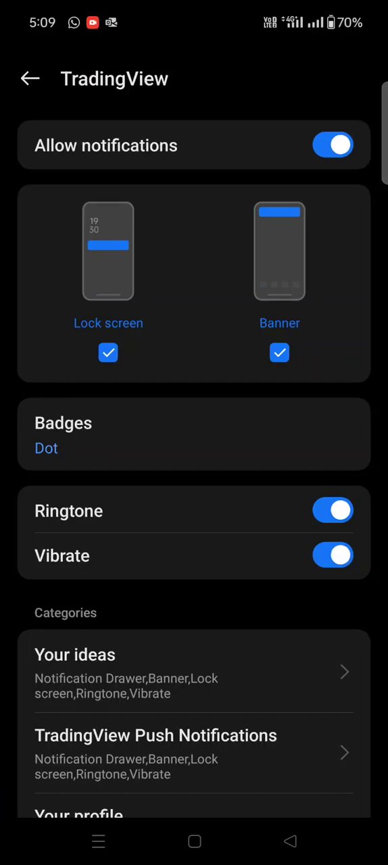
{"action": "scroll", "scroll_direction": "down", "scroll_amount": 3}
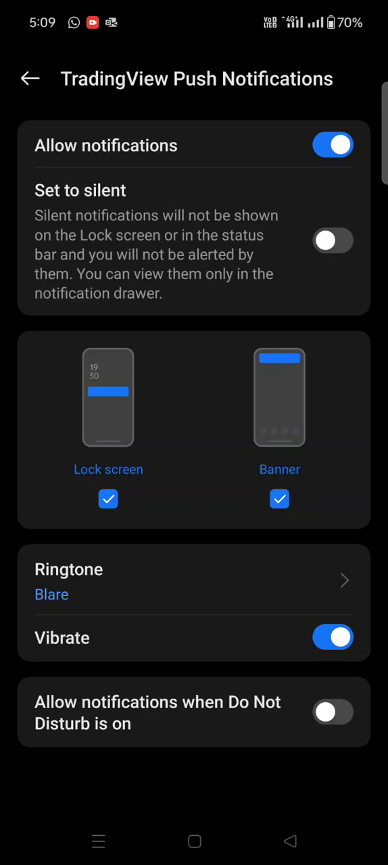
- Set the push notification ringtone to Auto, then reopen the ringtone choices for Classic themes
{"action": "left_click", "coordinate": [195, 582]}
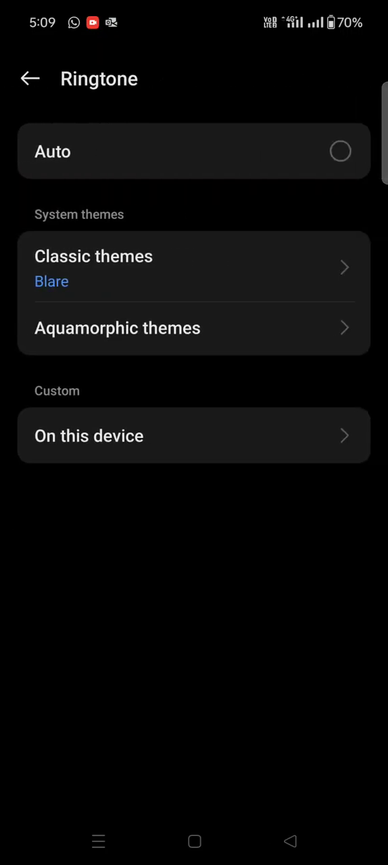
{"action": "left_click", "coordinate": [195, 152]}
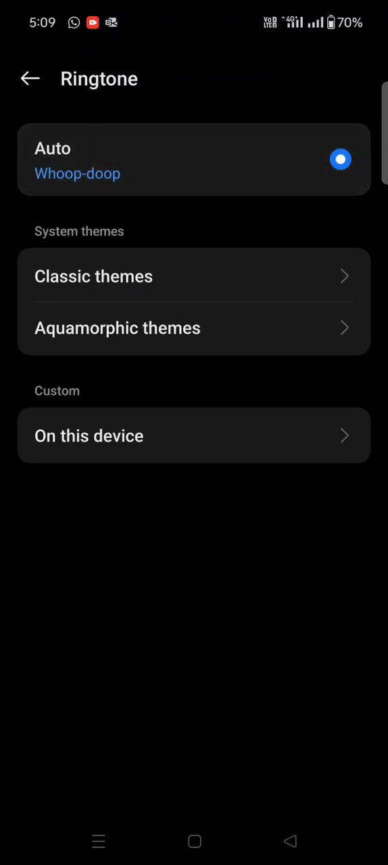
{"action": "left_click", "coordinate": [30, 79]}
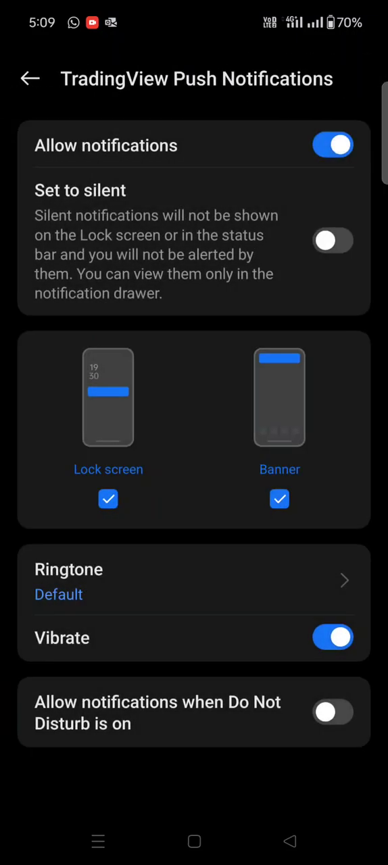
{"action": "left_click", "coordinate": [195, 580]}
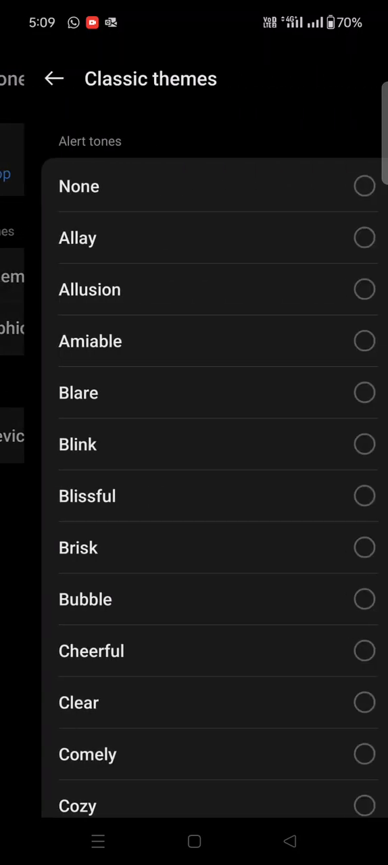
- Choose Blare from the Classic themes alert tones as the ringtone
{"action": "scroll", "scroll_direction": "down", "scroll_amount": 3}
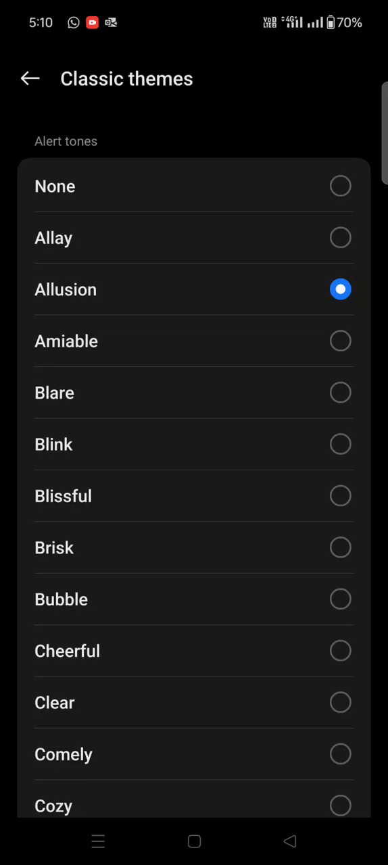
{"action": "left_click", "coordinate": [193, 392]}
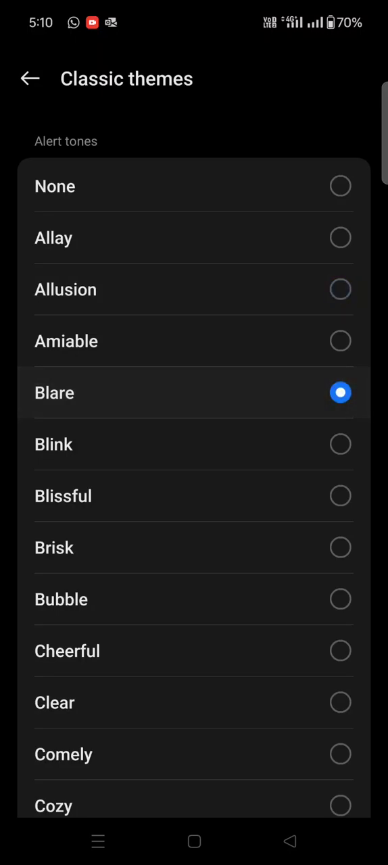
{"action": "left_click", "coordinate": [29, 79]}
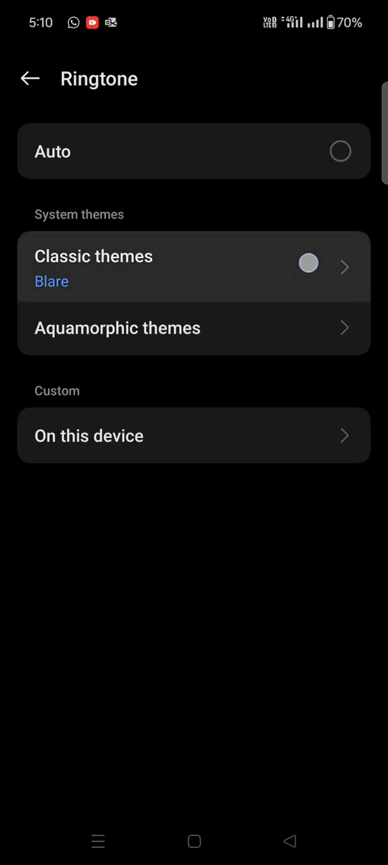
- Confirm Blare is selected in Classic themes and return to Push Notifications showing ringtone Blare
{"action": "left_click", "coordinate": [195, 265]}
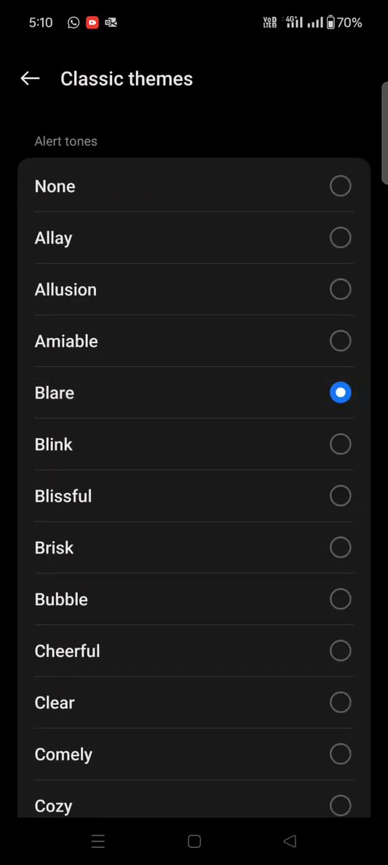
{"action": "left_click", "coordinate": [30, 78]}
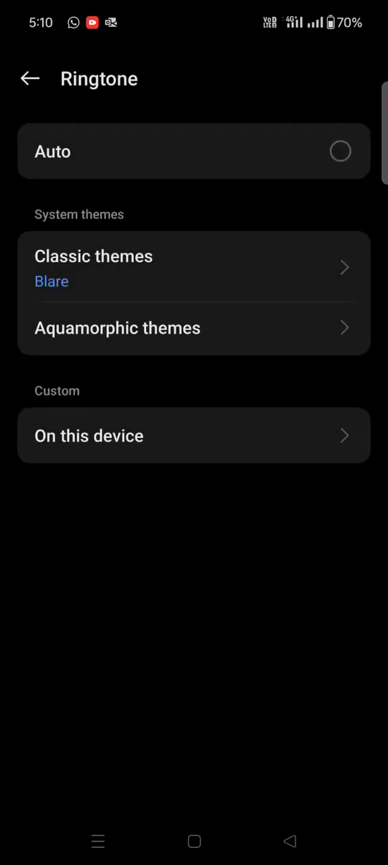
{"action": "left_click", "coordinate": [30, 79]}
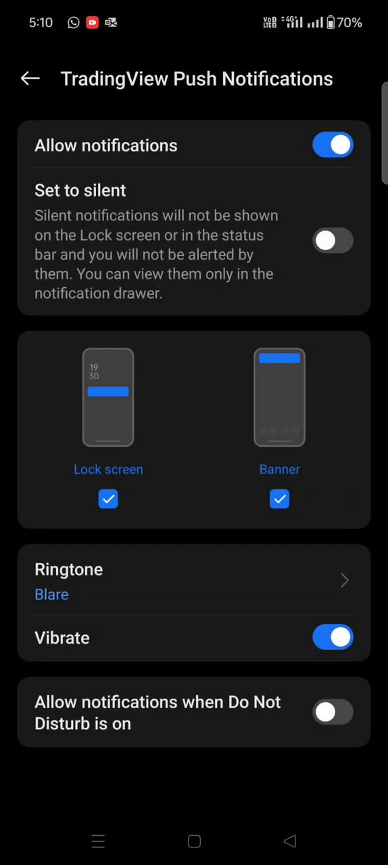